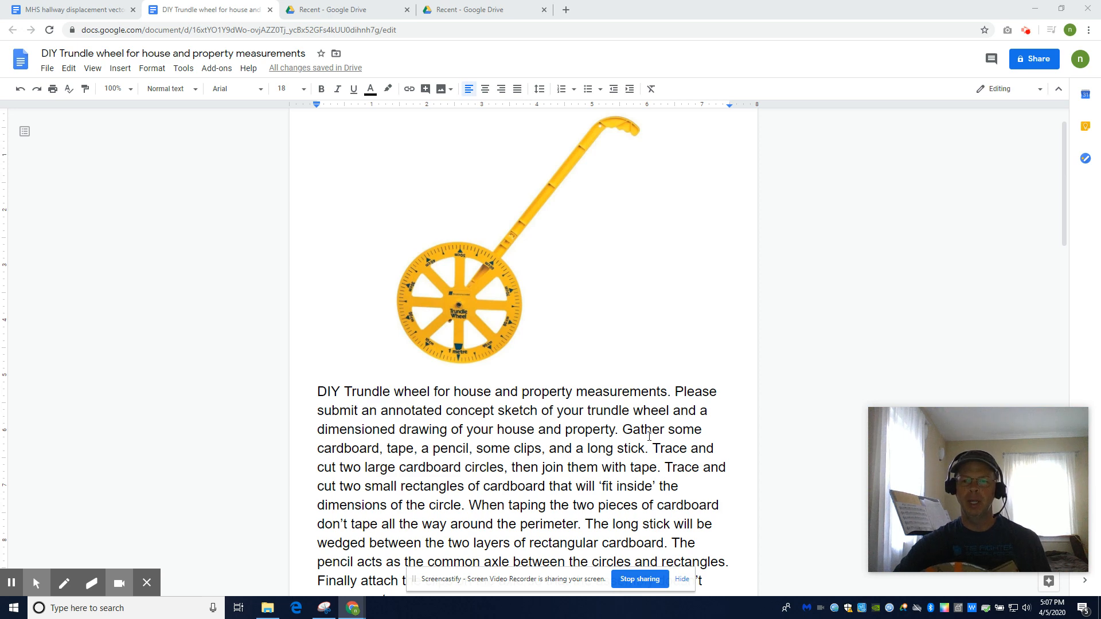
mouse_move(624, 261)
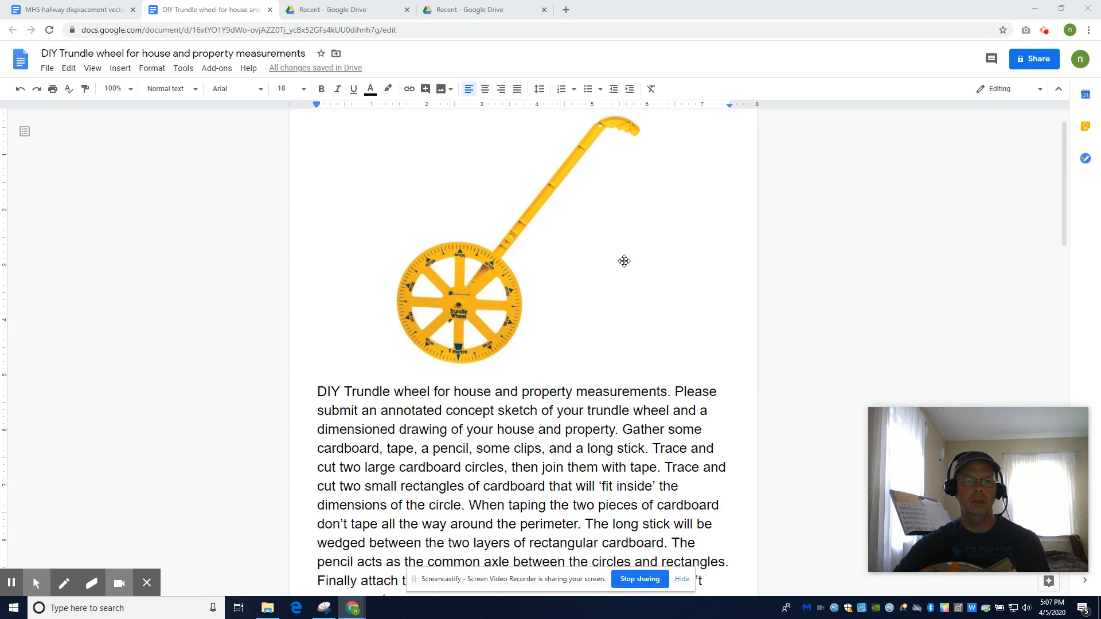
mouse_move(462, 382)
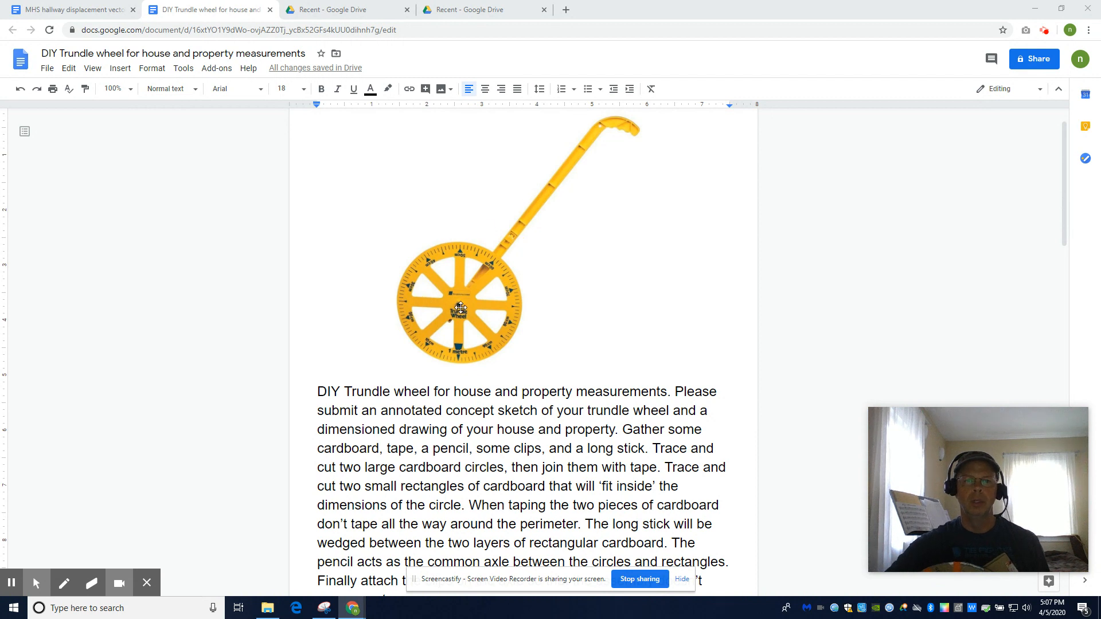
Glance back at the trundle wheel doc, then settle on the MHS hallway displacement vectors doc
click(70, 9)
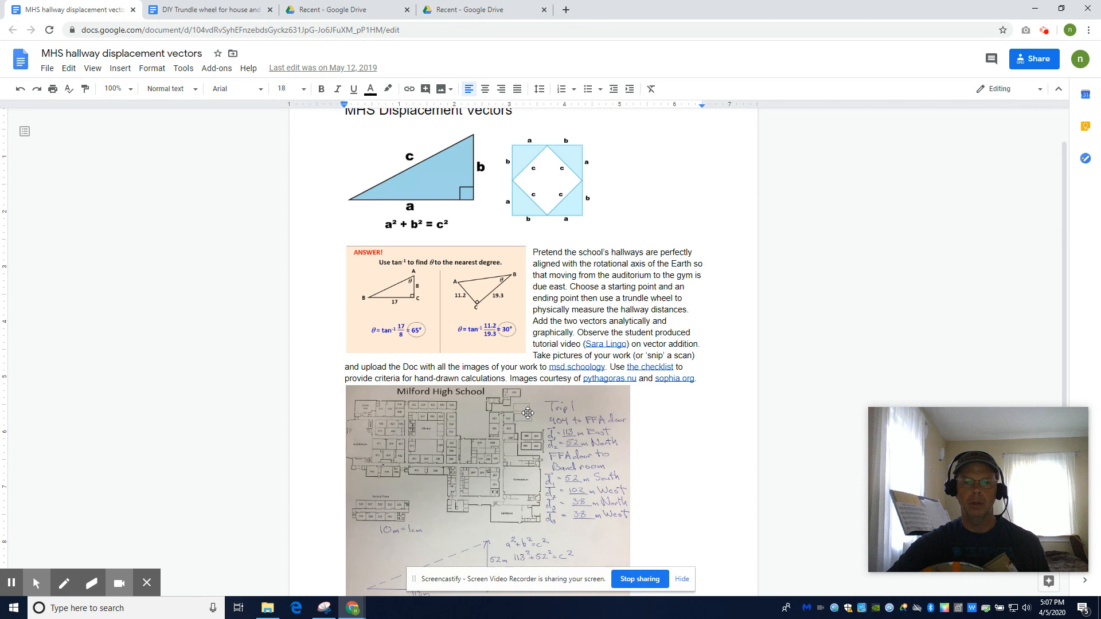
mouse_move(490, 497)
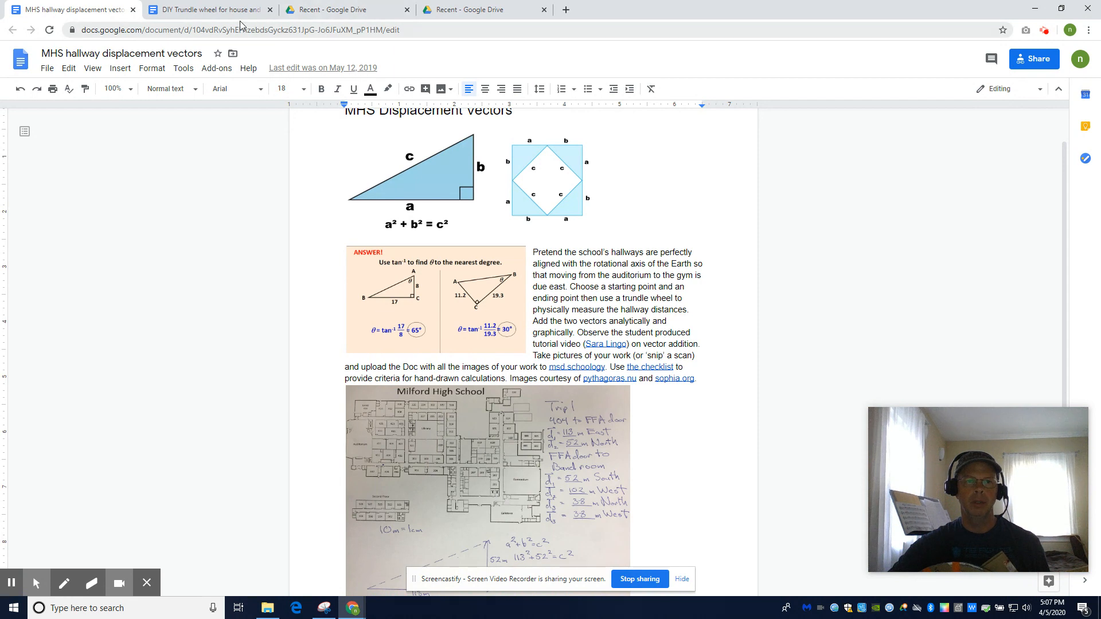
click(207, 9)
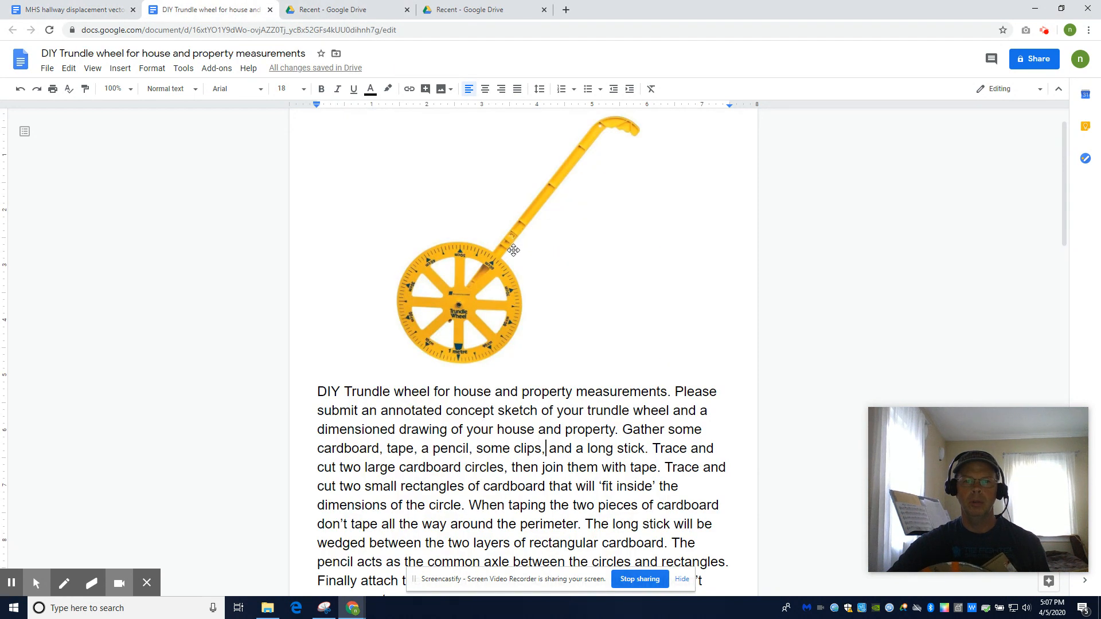
click(70, 9)
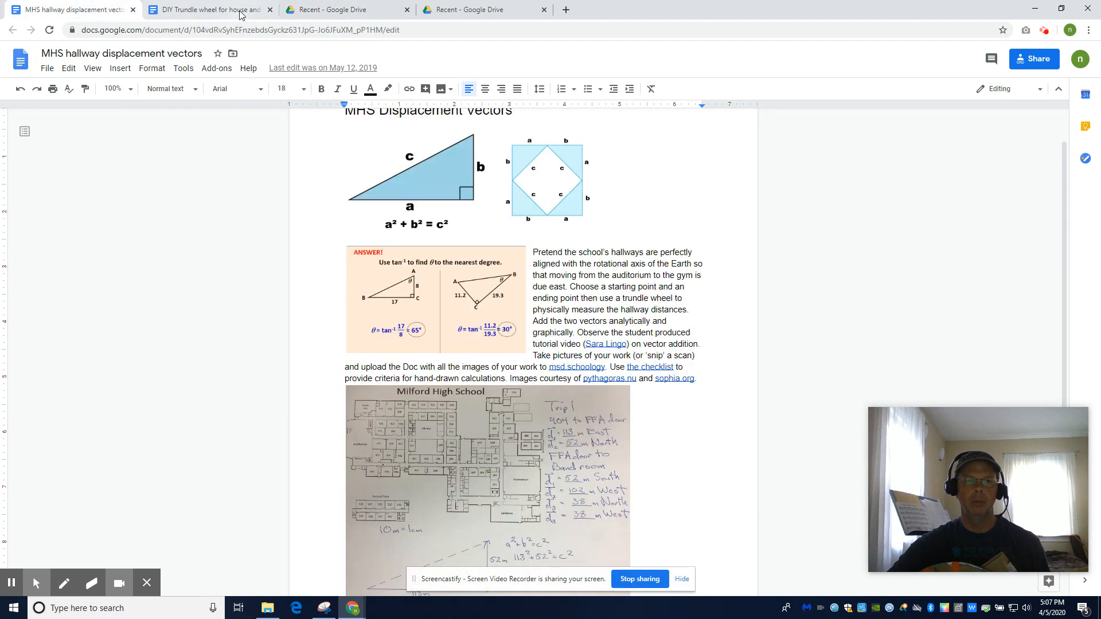
Return to the DIY Trundle wheel document to view its hand-drawn component sketch
click(207, 9)
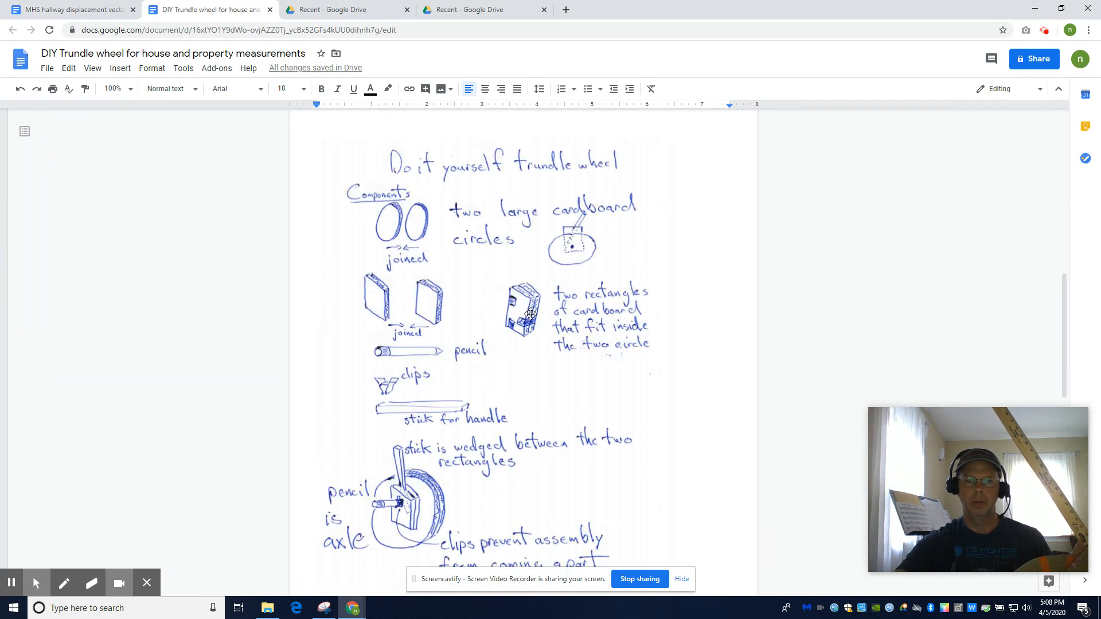
scroll(down, 3)
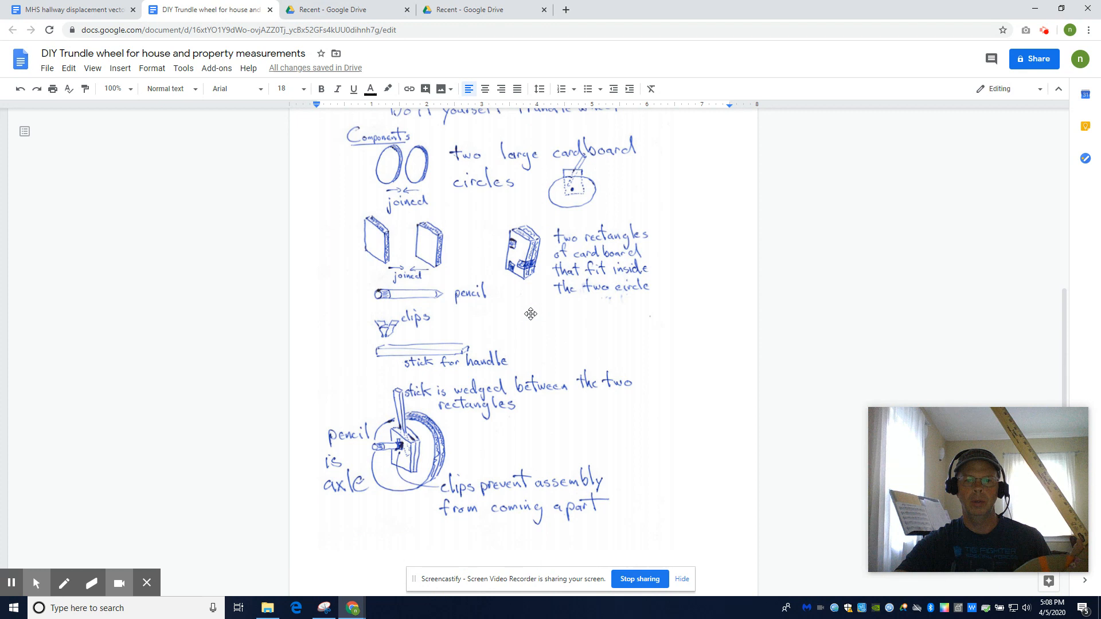
mouse_move(469, 261)
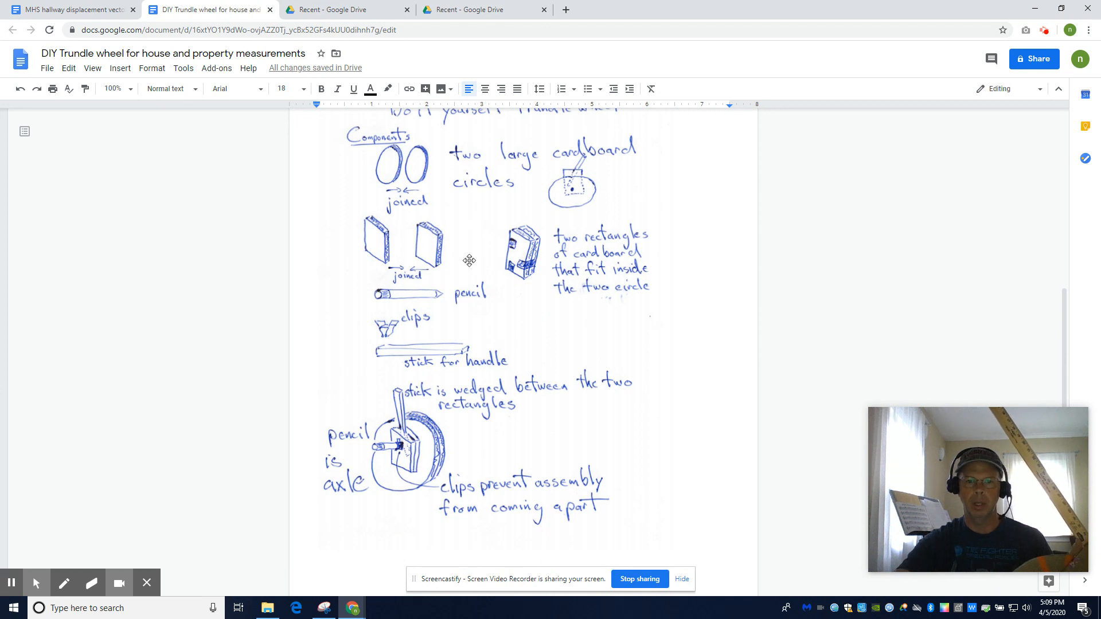
mouse_move(497, 420)
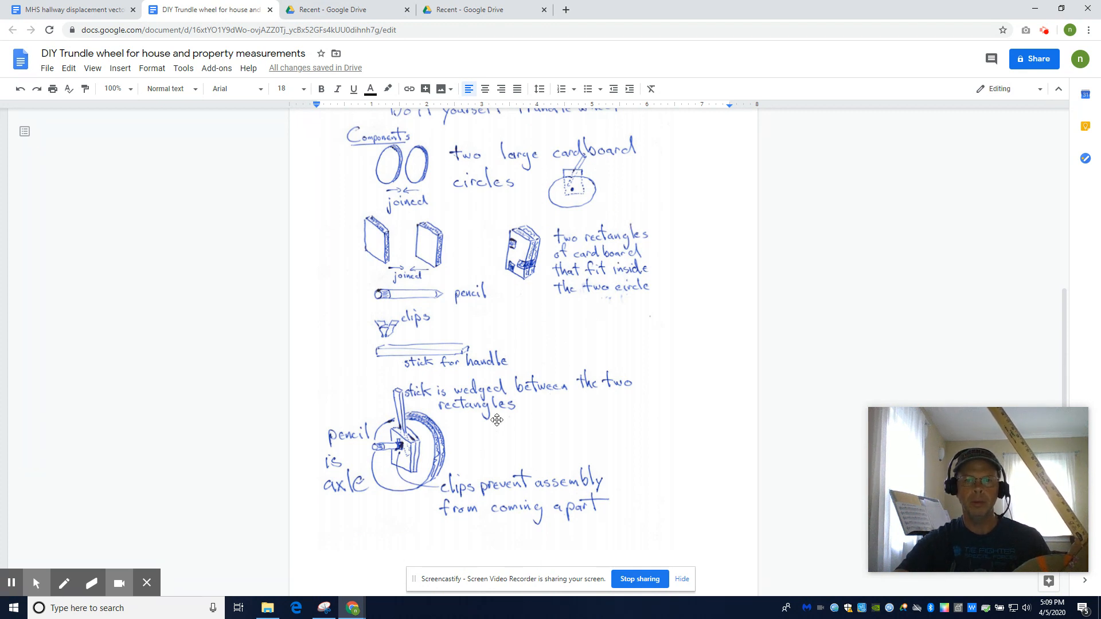
mouse_move(418, 507)
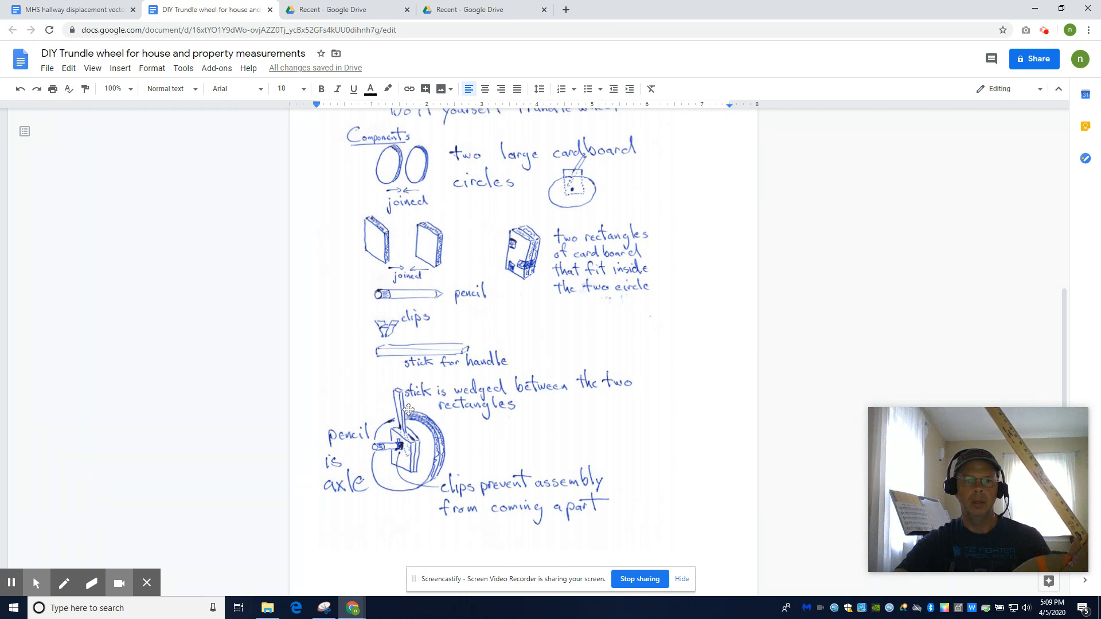
mouse_move(510, 242)
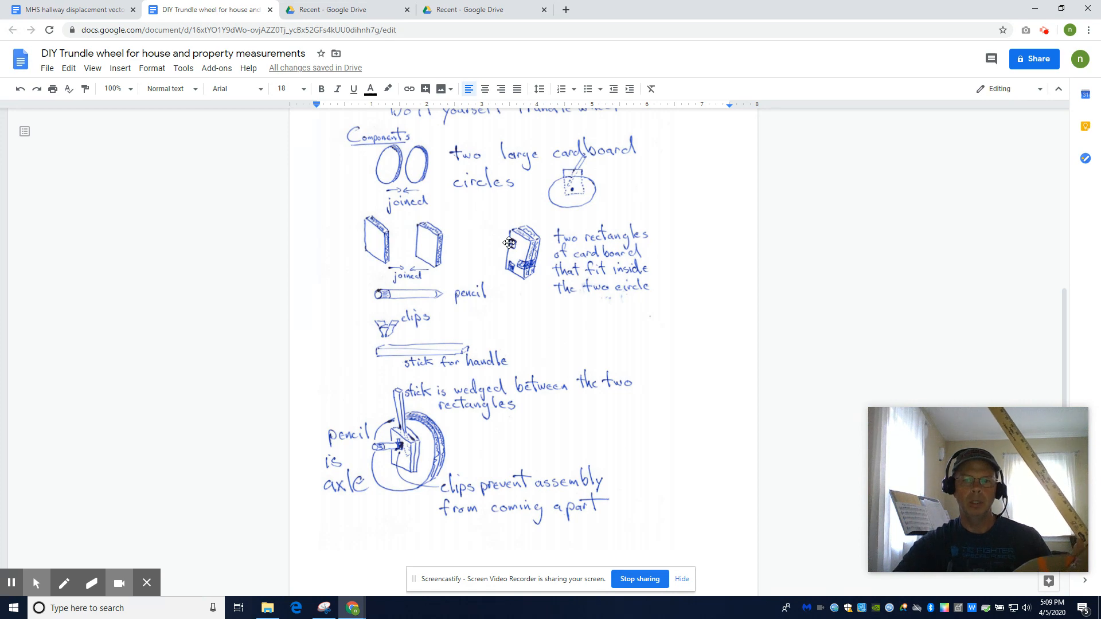
Scroll to the isometric property drawing with house, driveway, sod and mulch areas
scroll(down, 3)
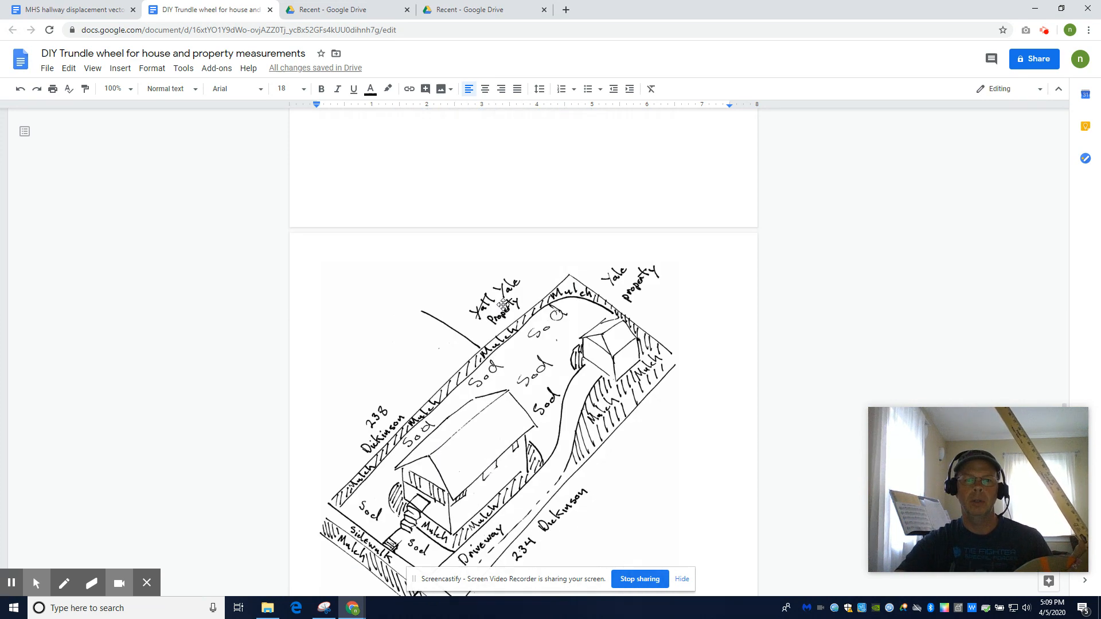
scroll(up, 3)
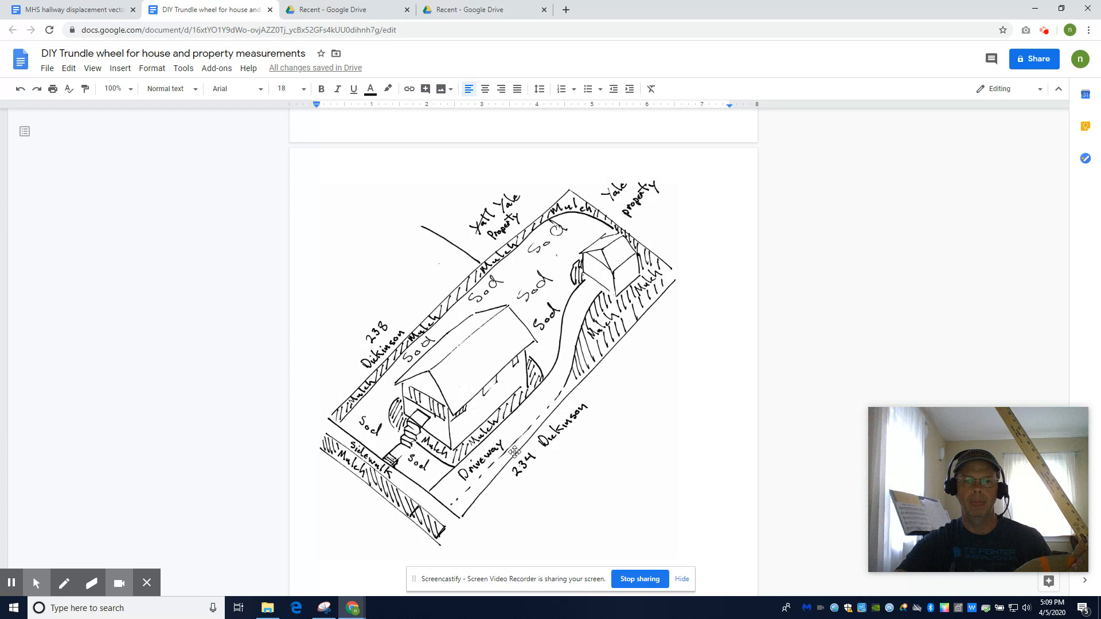
mouse_move(657, 216)
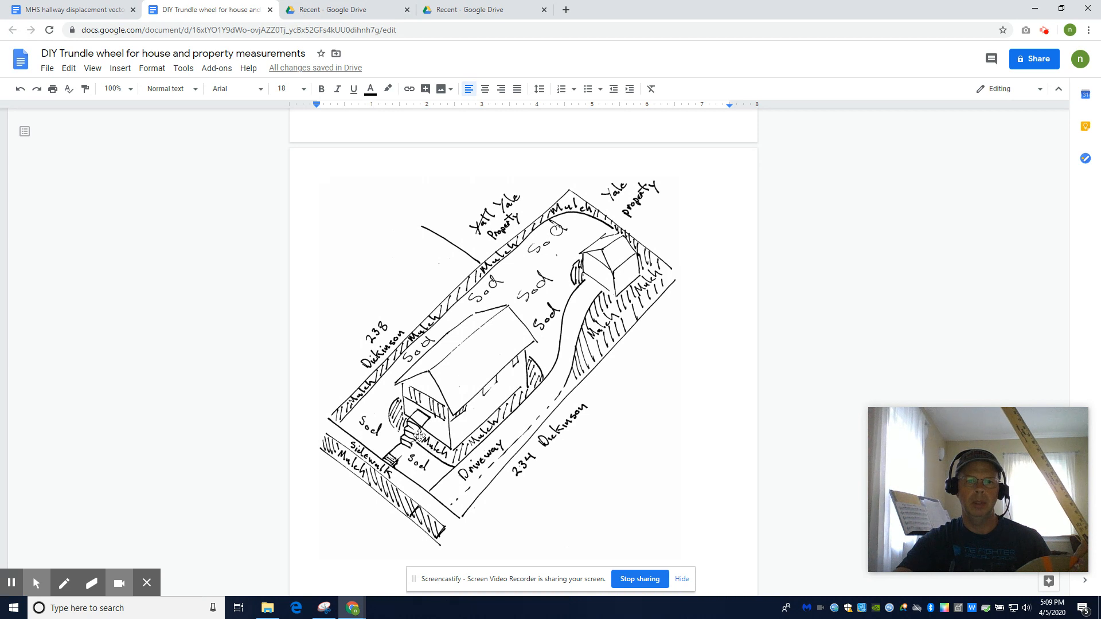
mouse_move(569, 324)
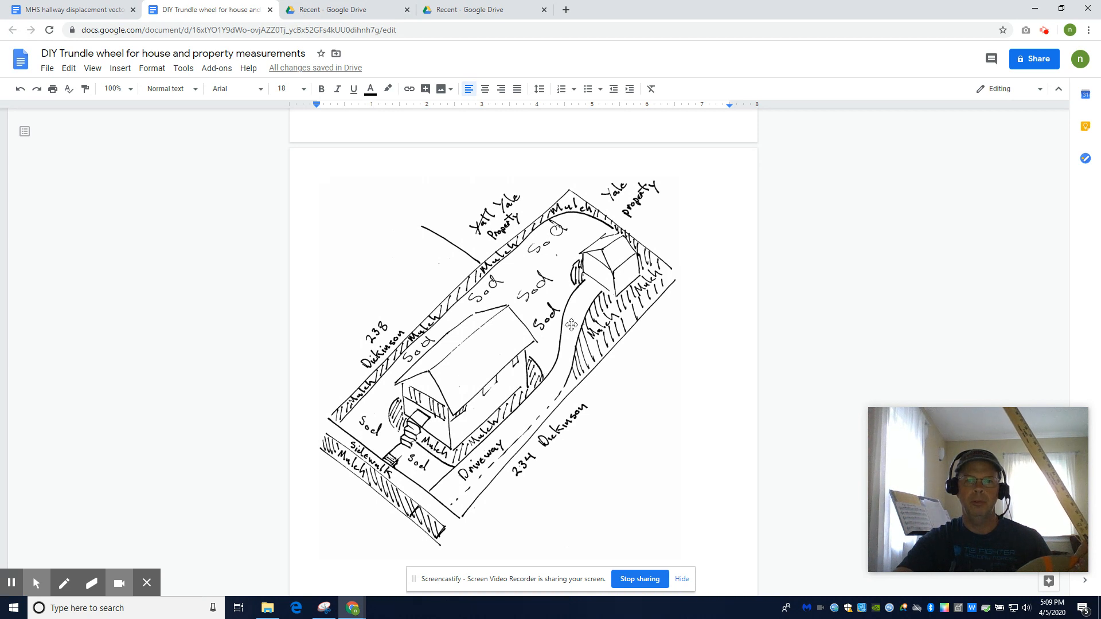
mouse_move(560, 297)
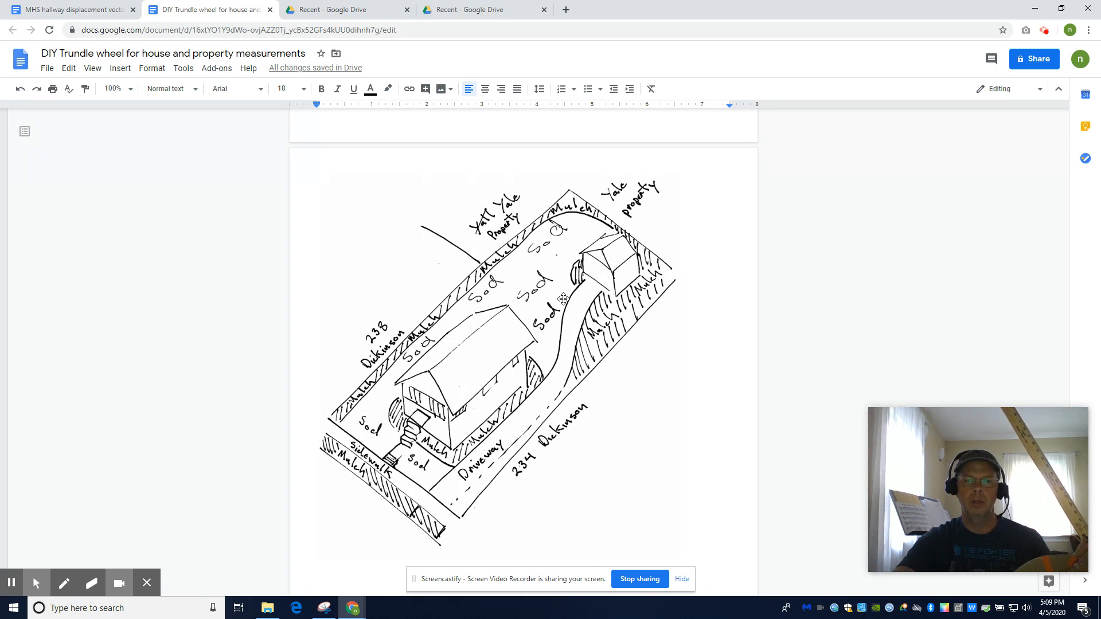
mouse_move(588, 355)
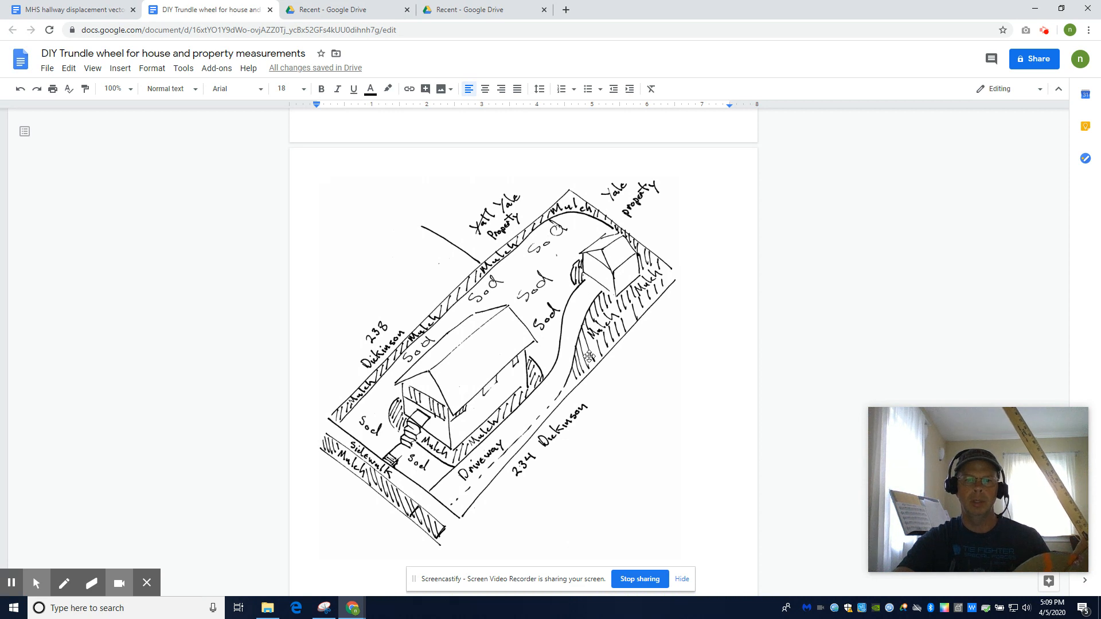